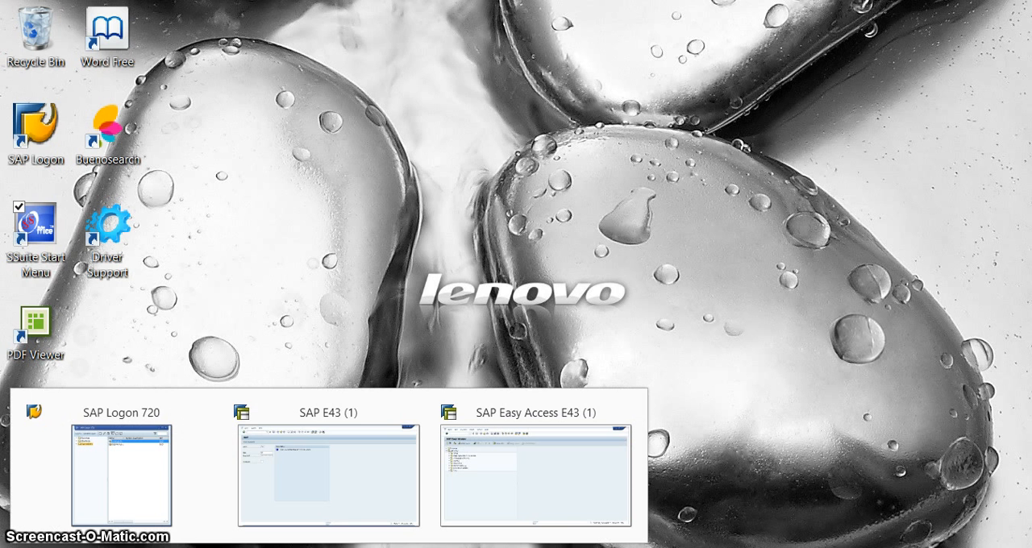
Restore the SAP Logon 720 window from the taskbar to show the E43 connections
left_click(121, 476)
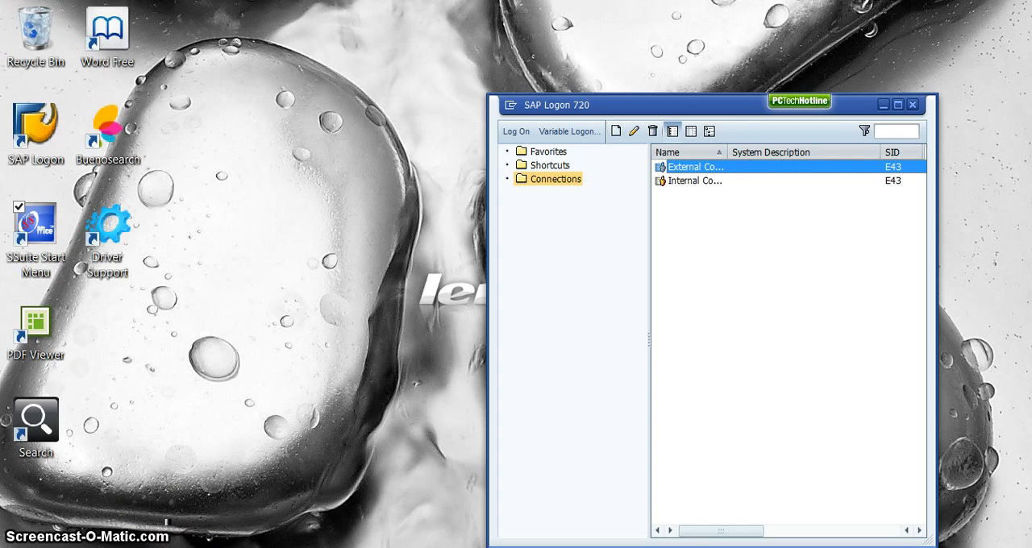
Launch the E43 External Connection logon, then preview the SAP Easy Access window
double_click(696, 167)
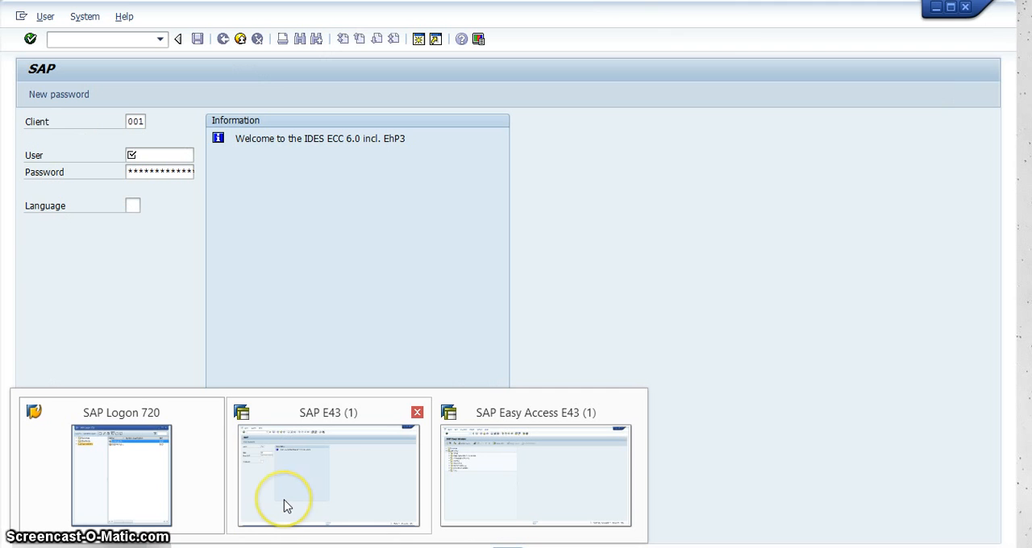
mouse_move(287, 507)
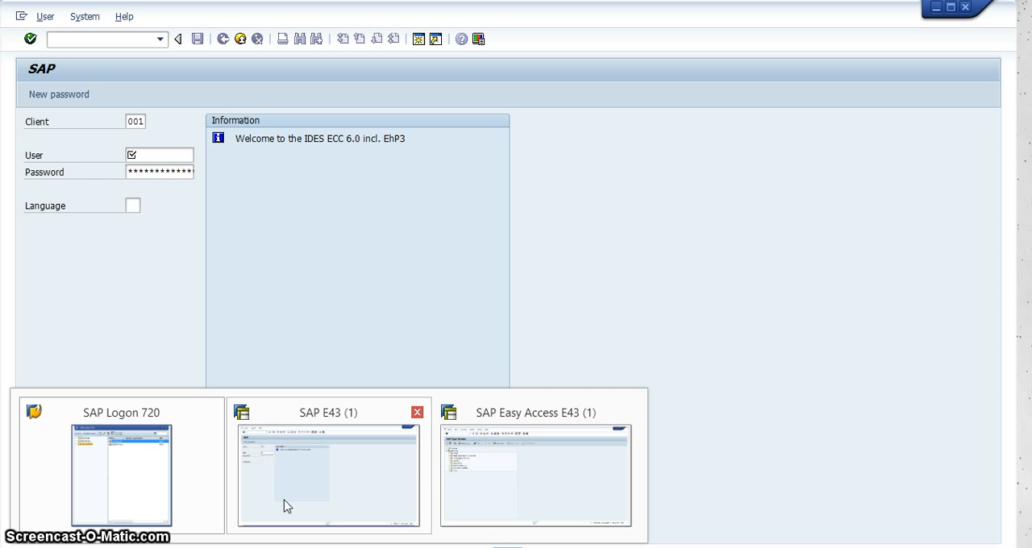
left_click(535, 476)
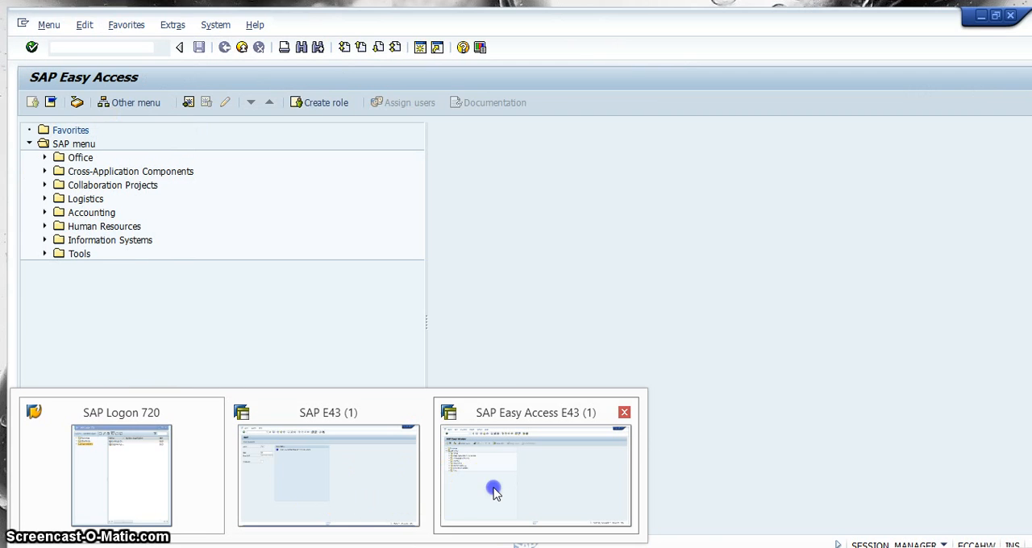
Bring the SAP Easy Access E43 window to the front, showing the SAP menu tree
left_click(535, 476)
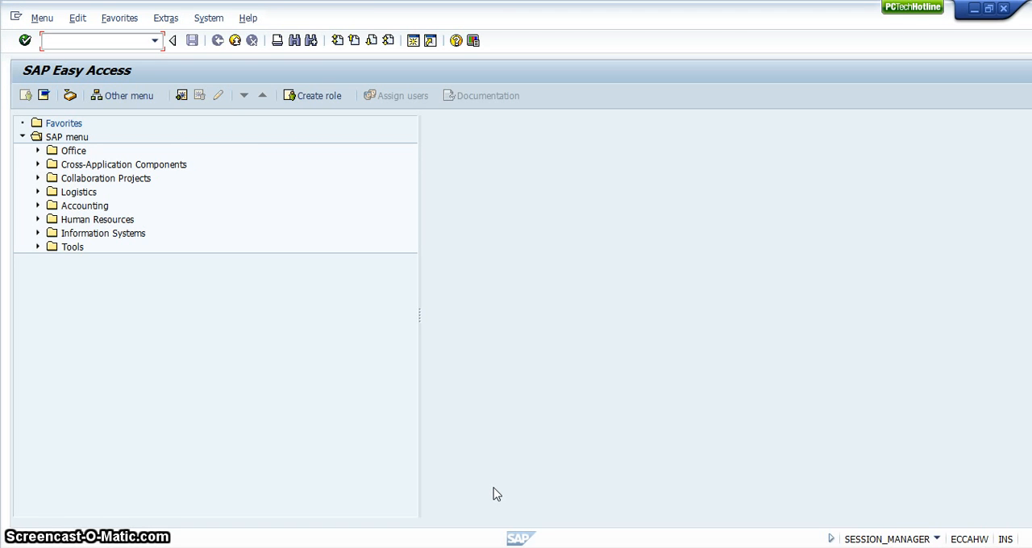
left_click(97, 41)
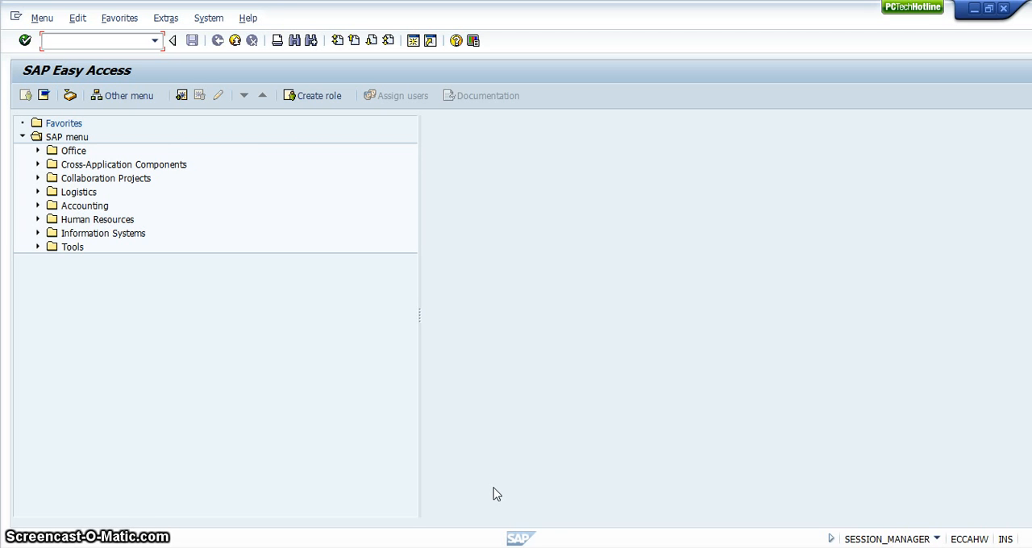
left_click(97, 40)
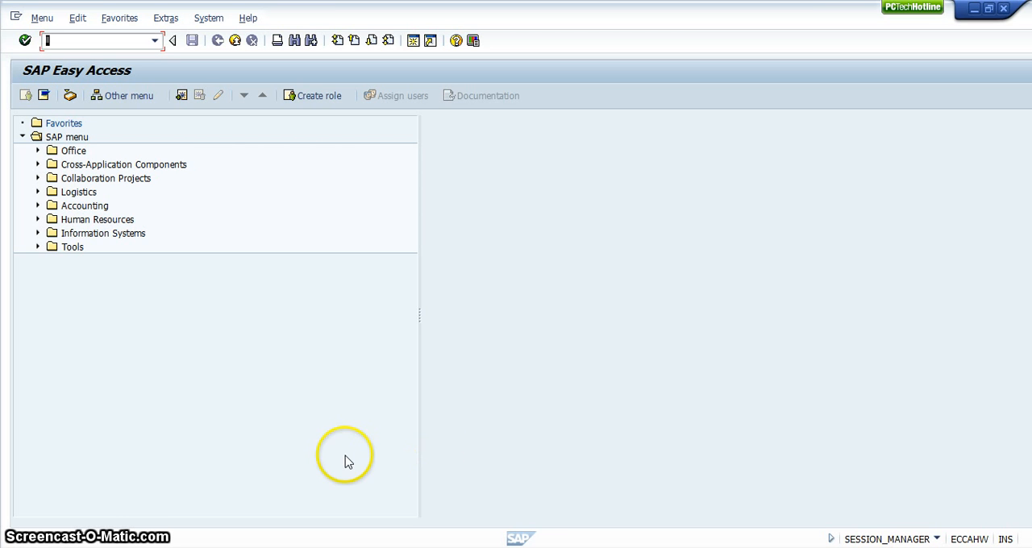
mouse_move(227, 508)
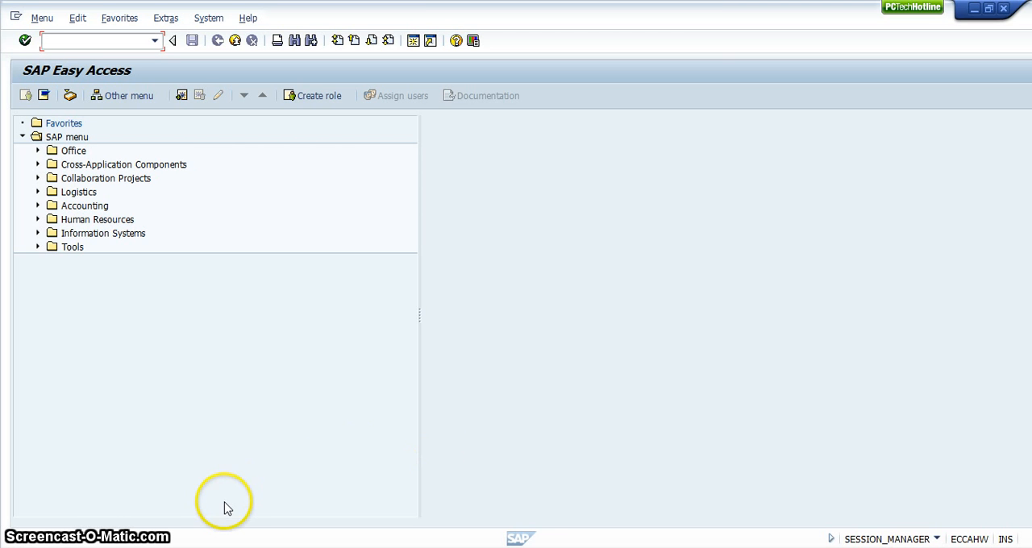